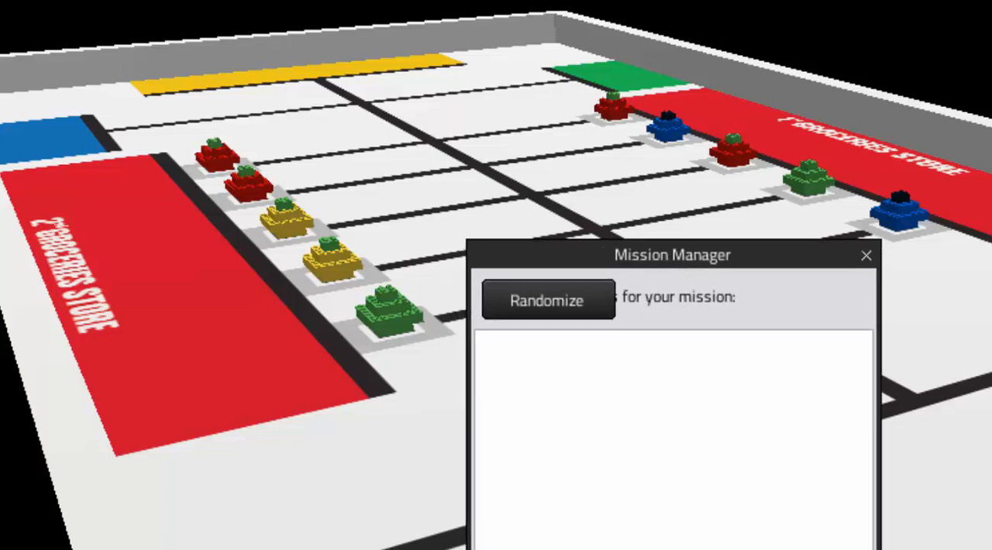
# Step: Randomize the WRO 2018 Elementary mat's colored blocks four times in Mission Manager
pyautogui.click(547, 299)
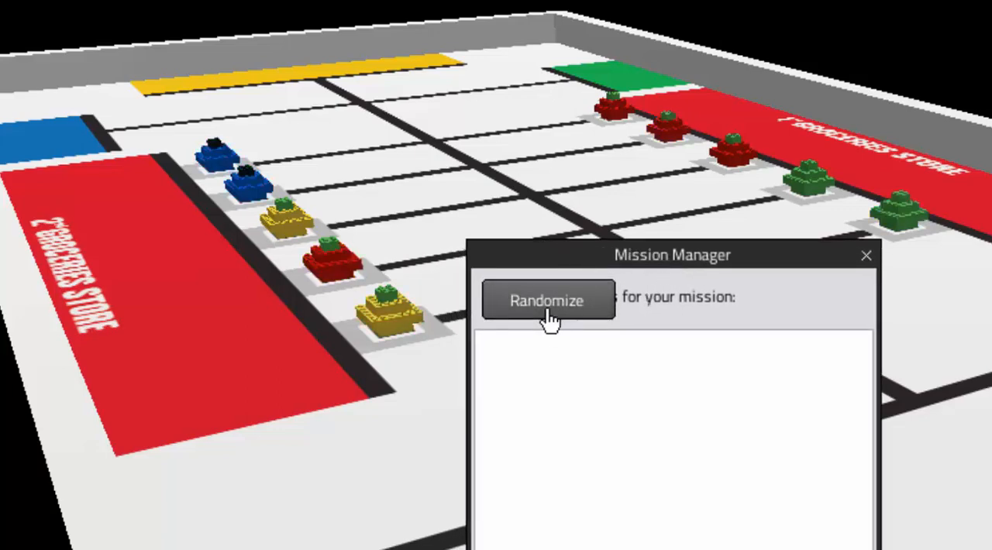
pyautogui.click(547, 300)
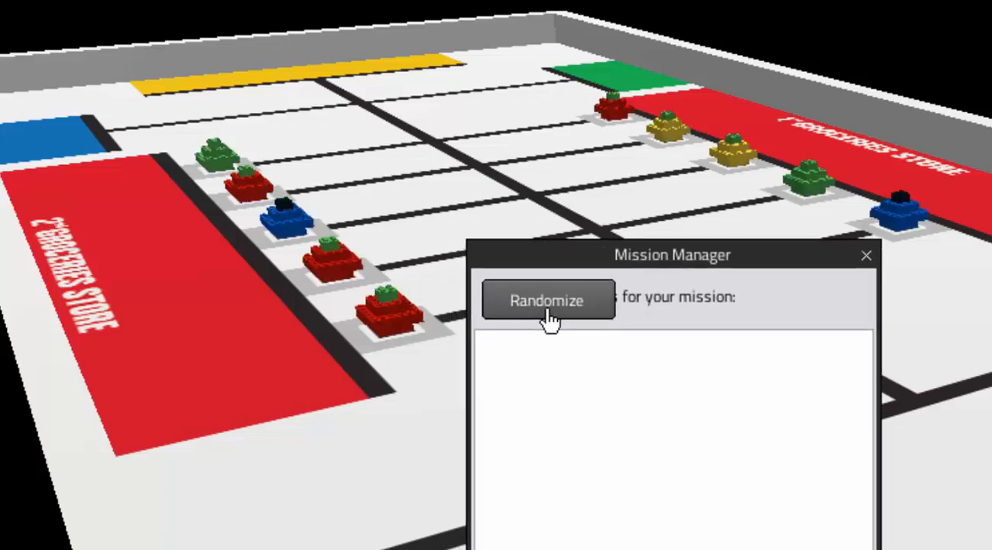
pyautogui.click(548, 299)
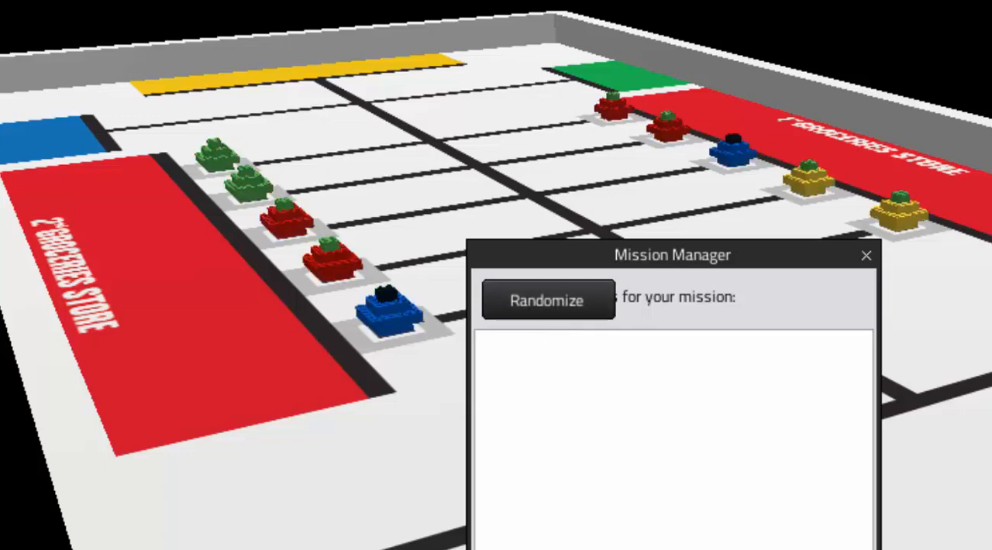
pyautogui.moveTo(225, 241)
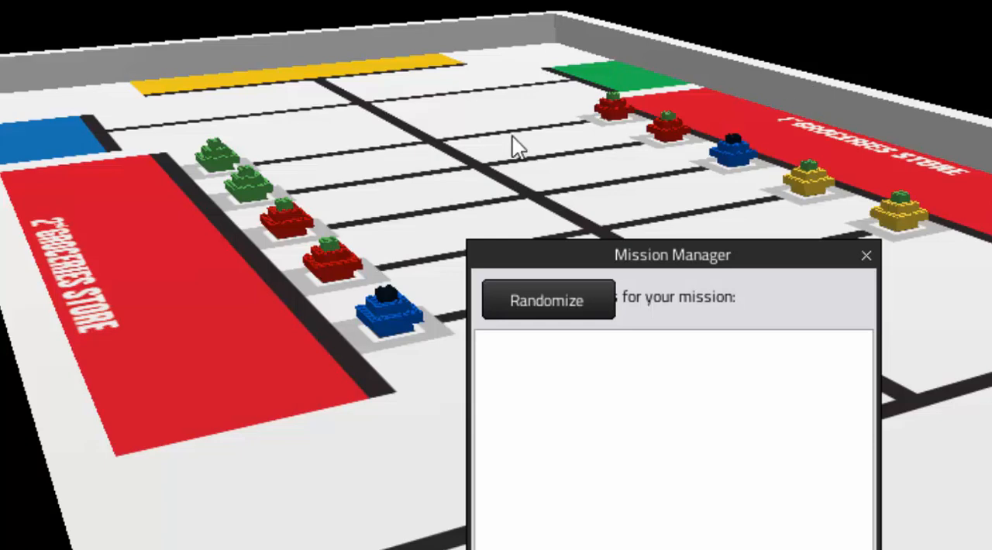
pyautogui.moveTo(542, 240)
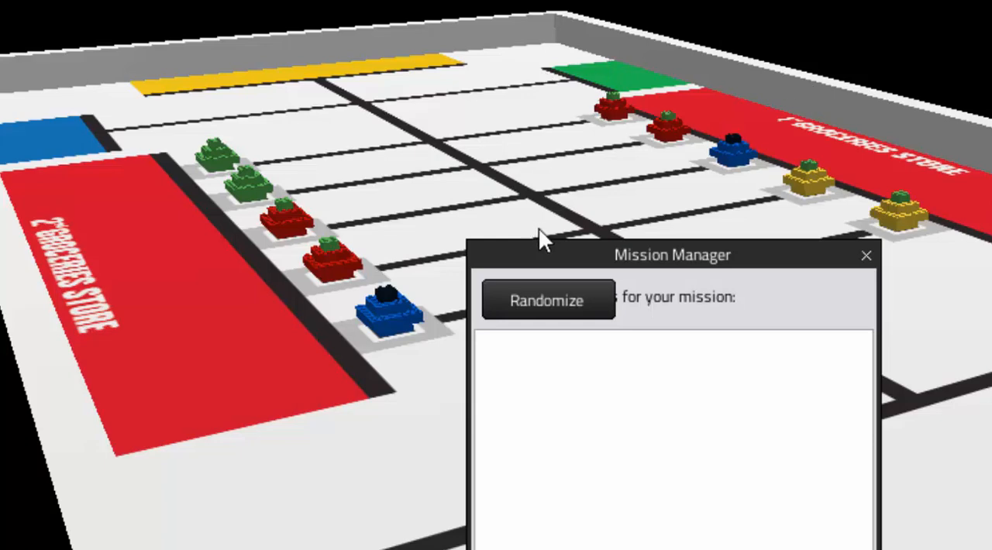
pyautogui.click(548, 300)
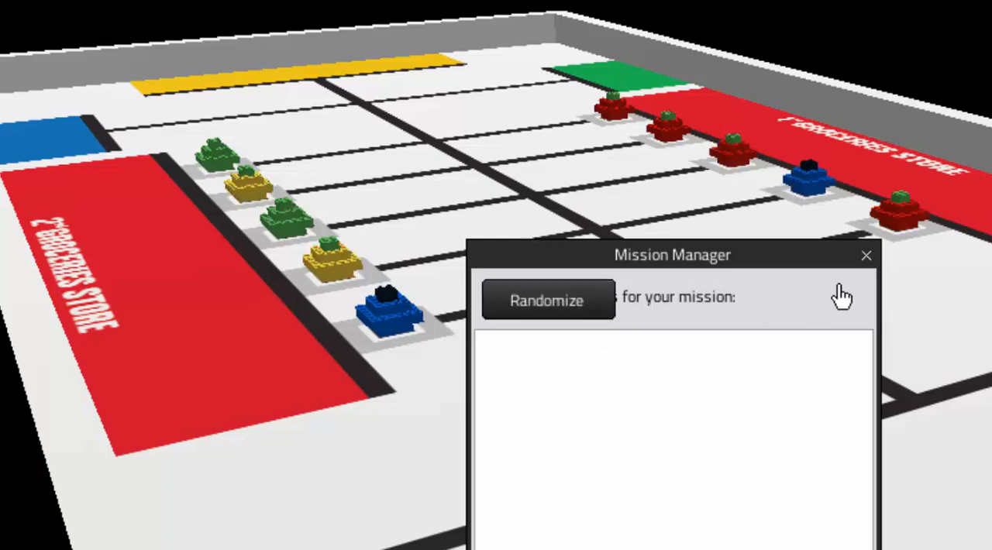
pyautogui.click(866, 255)
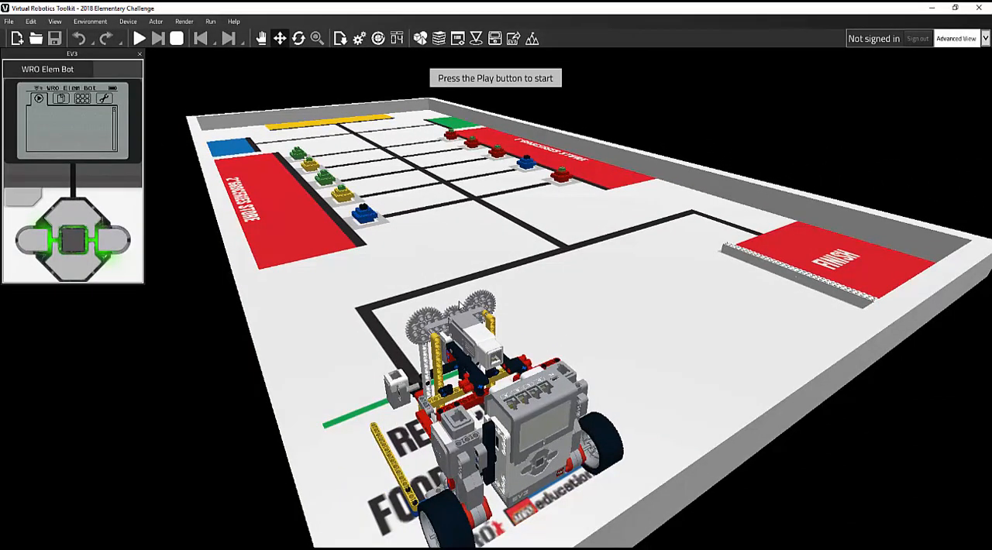
pyautogui.moveTo(350, 276)
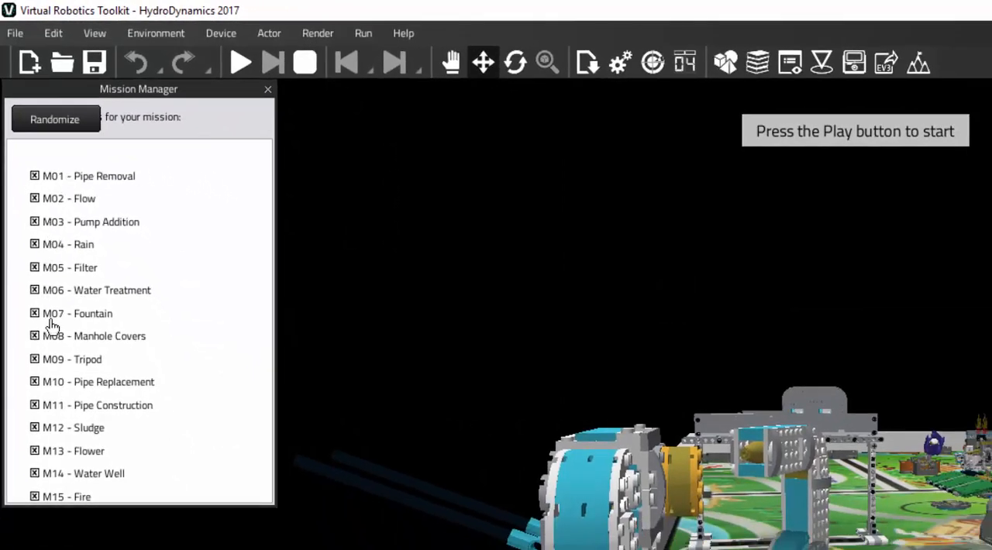
pyautogui.moveTo(69, 284)
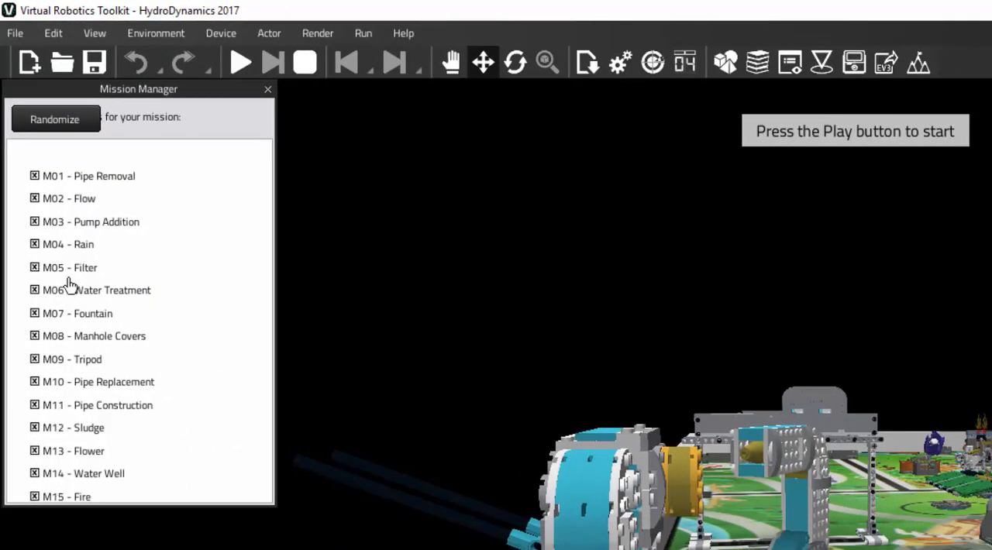